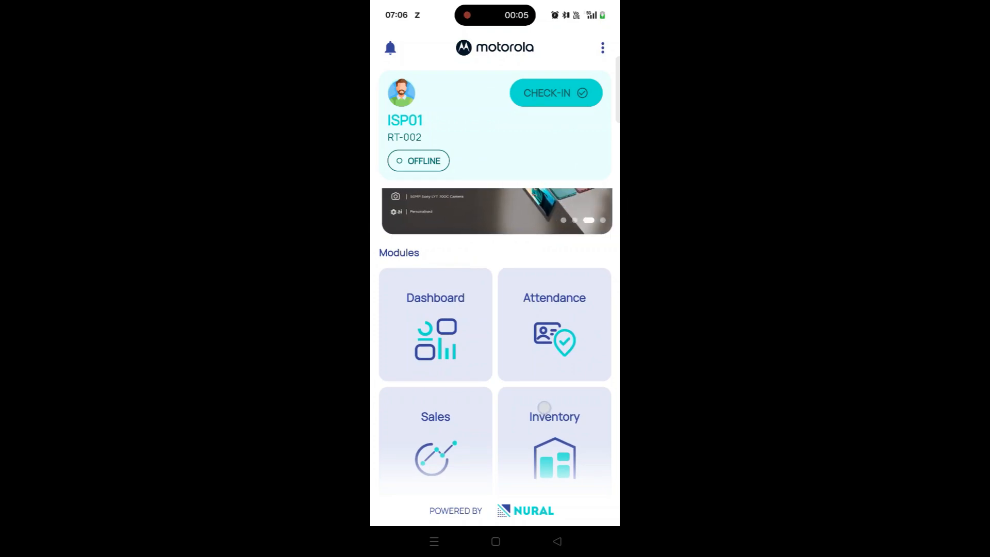
- Enter the Sales module for store RT-002 from the home screen
{"action": "left_click", "coordinate": [434, 417]}
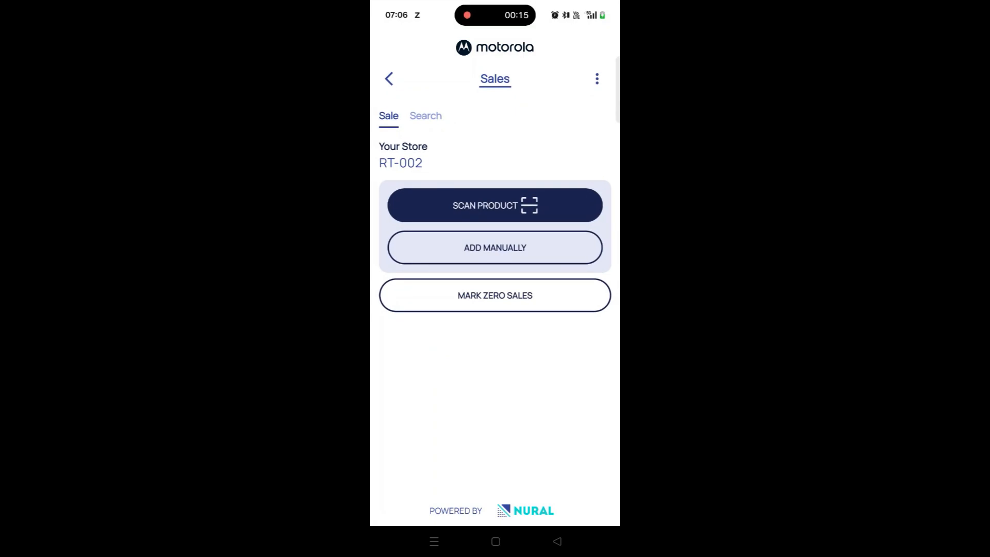
{"action": "left_click", "coordinate": [494, 204]}
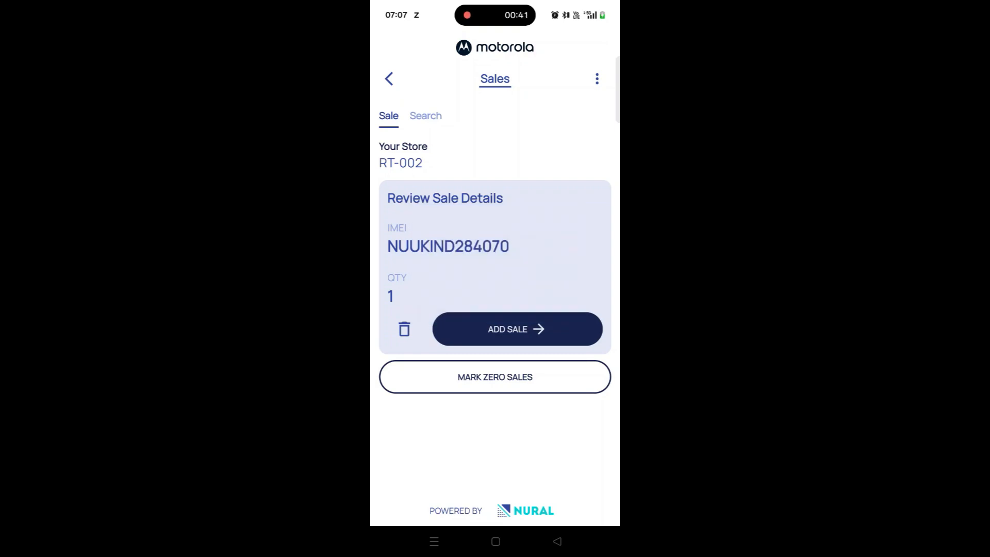
{"action": "left_click", "coordinate": [517, 329]}
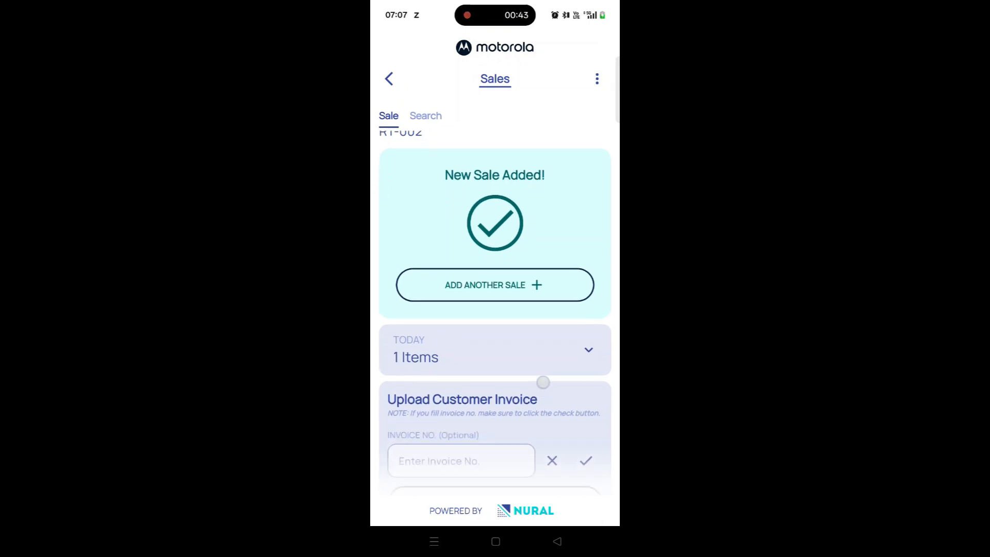
- Save invoice number 245787 for the sale and start uploading the invoice image
{"action": "left_click", "coordinate": [461, 460]}
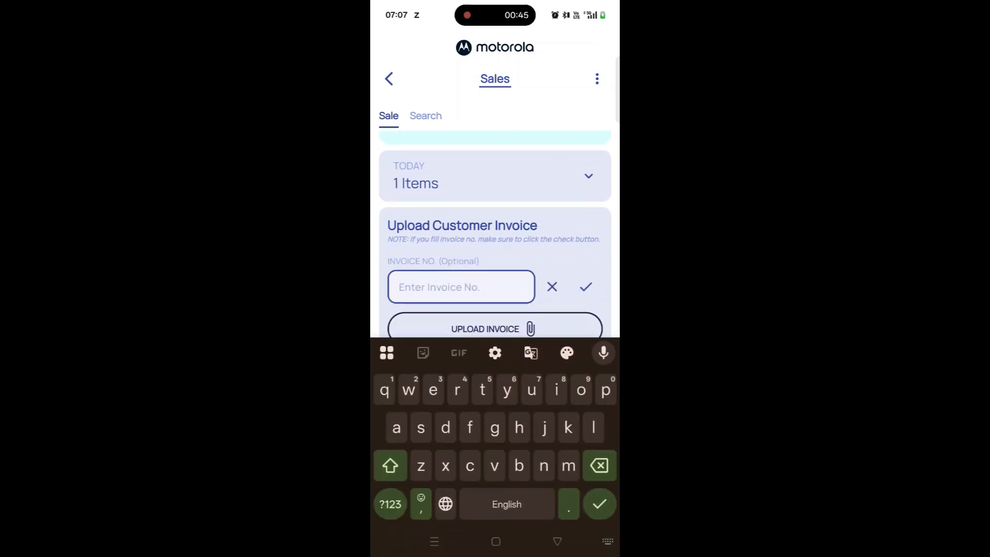
{"action": "left_click", "coordinate": [390, 505]}
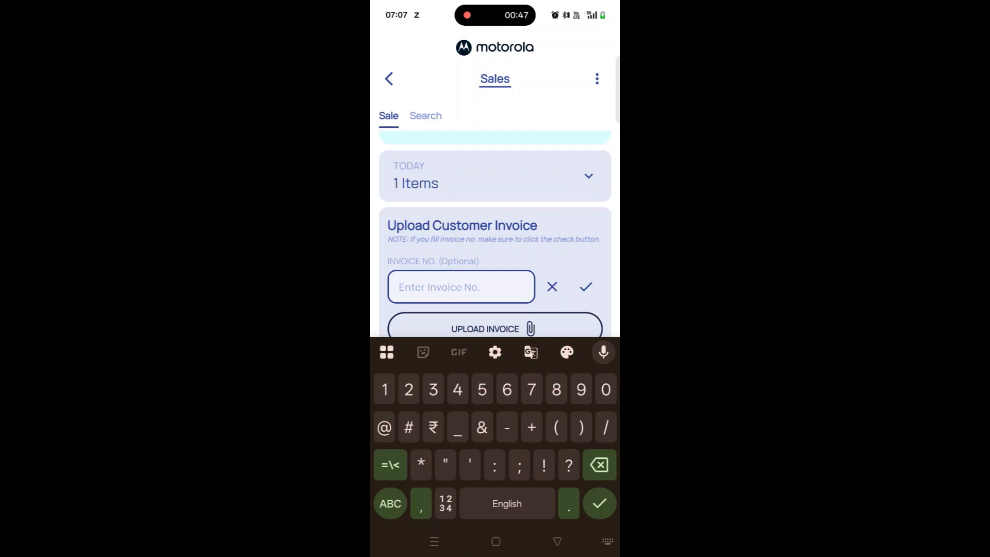
{"action": "type", "text": "2457"}
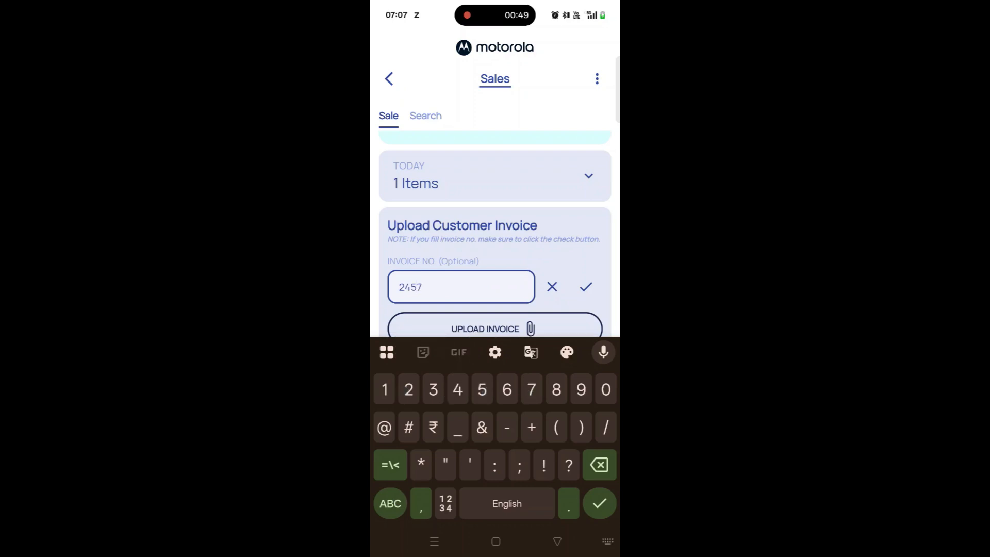
{"action": "left_click", "coordinate": [585, 287]}
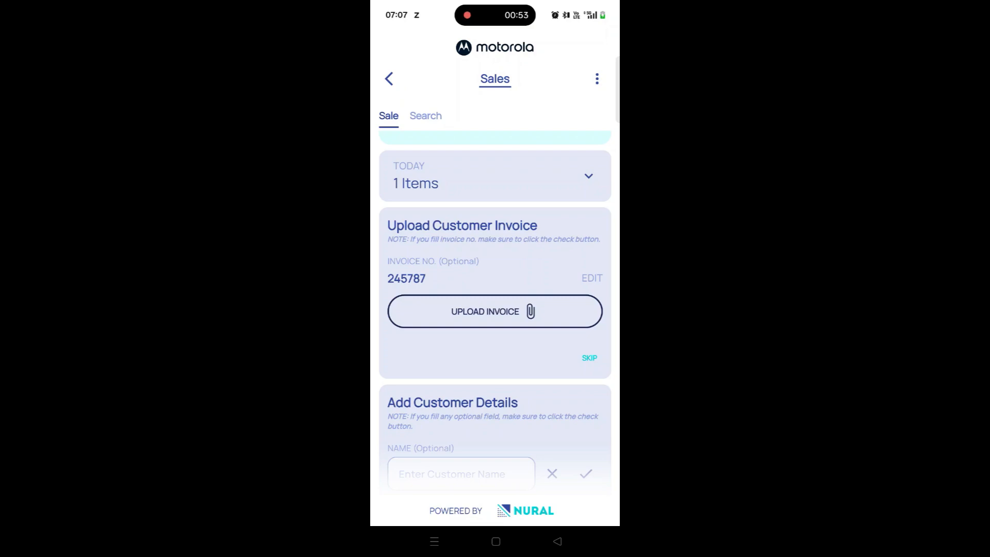
{"action": "left_click", "coordinate": [496, 310]}
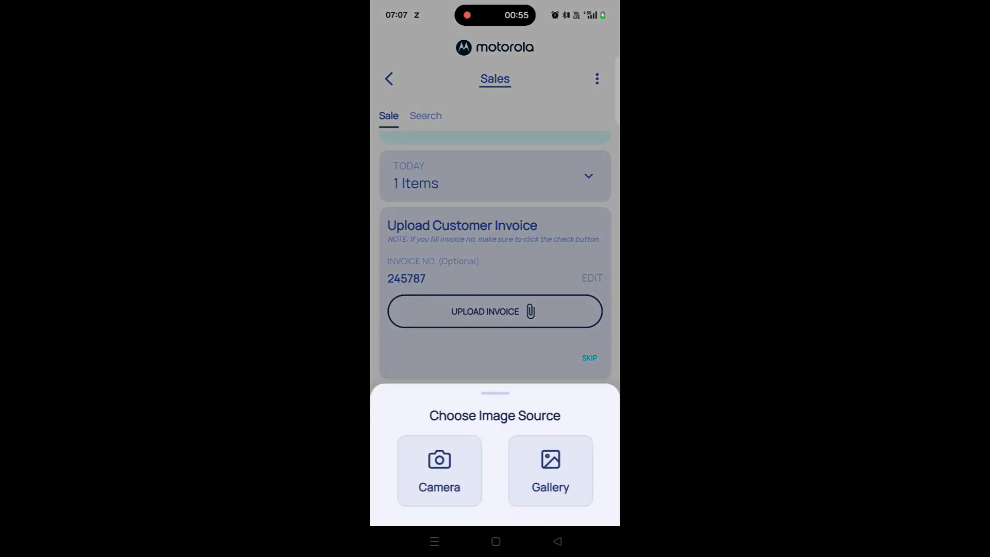
- Attach the invoice image from the chosen source and submit all recorded sales
{"action": "left_click", "coordinate": [550, 470]}
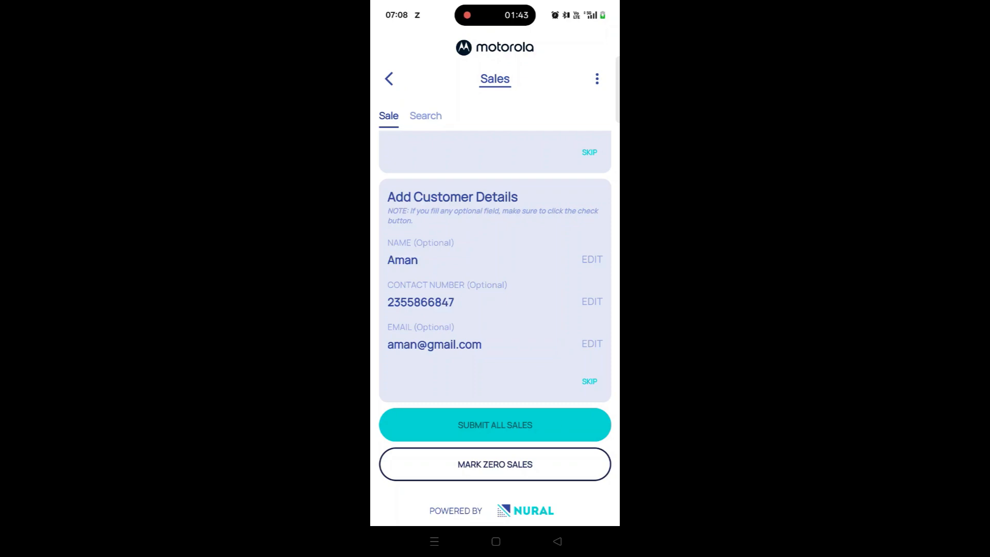
{"action": "left_click", "coordinate": [494, 424]}
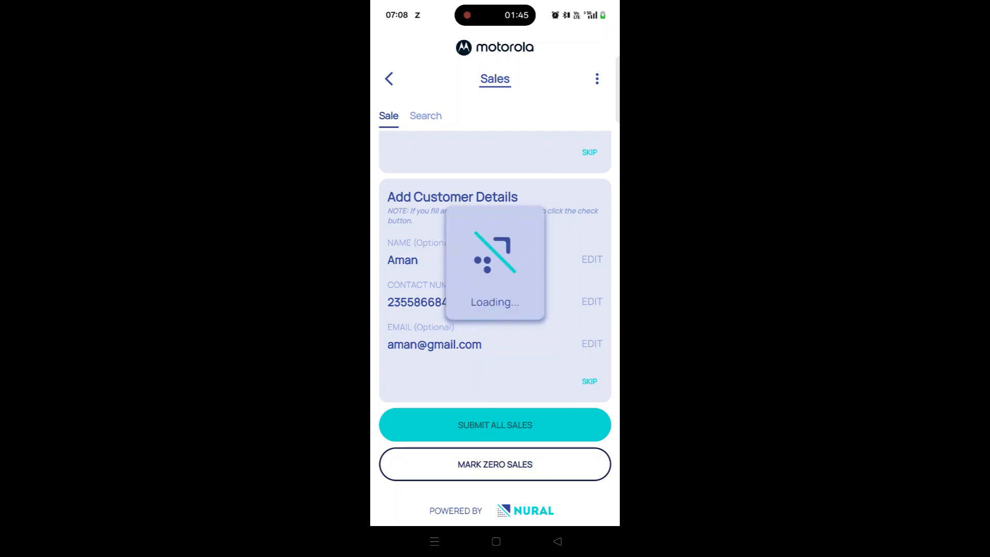
{"action": "left_click", "coordinate": [495, 424]}
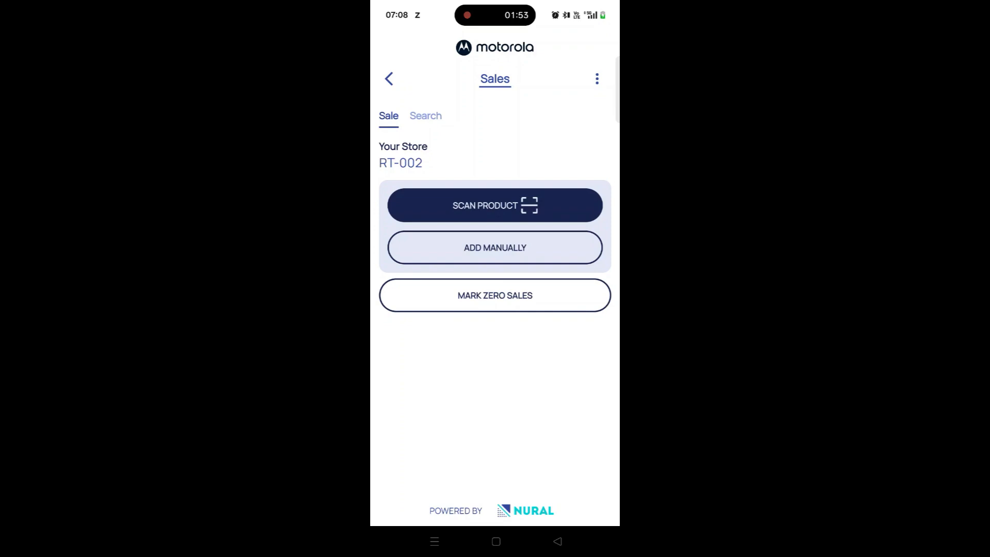
- Return home, re-enter Sales and start a manual product entry for store RT-002
{"action": "left_click", "coordinate": [389, 79]}
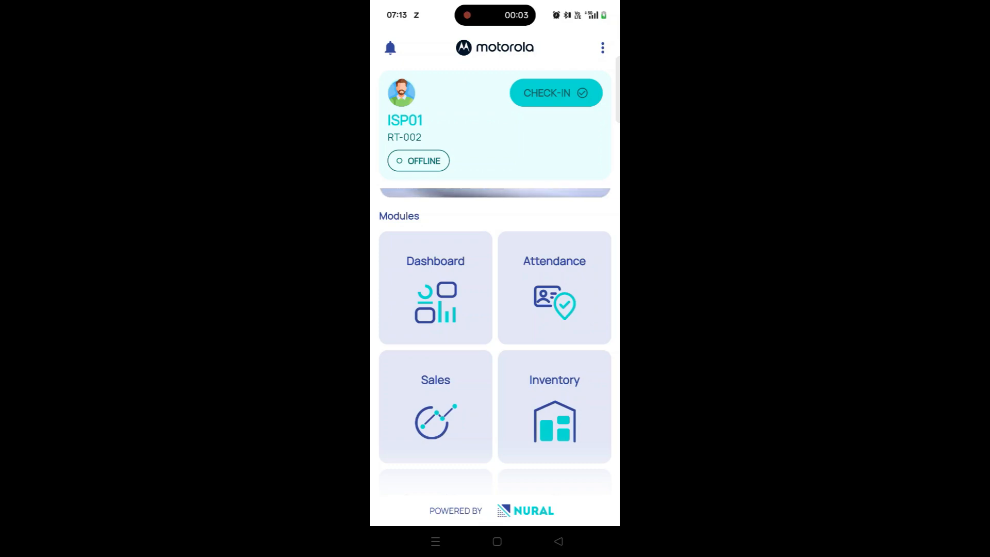
{"action": "left_click", "coordinate": [434, 407]}
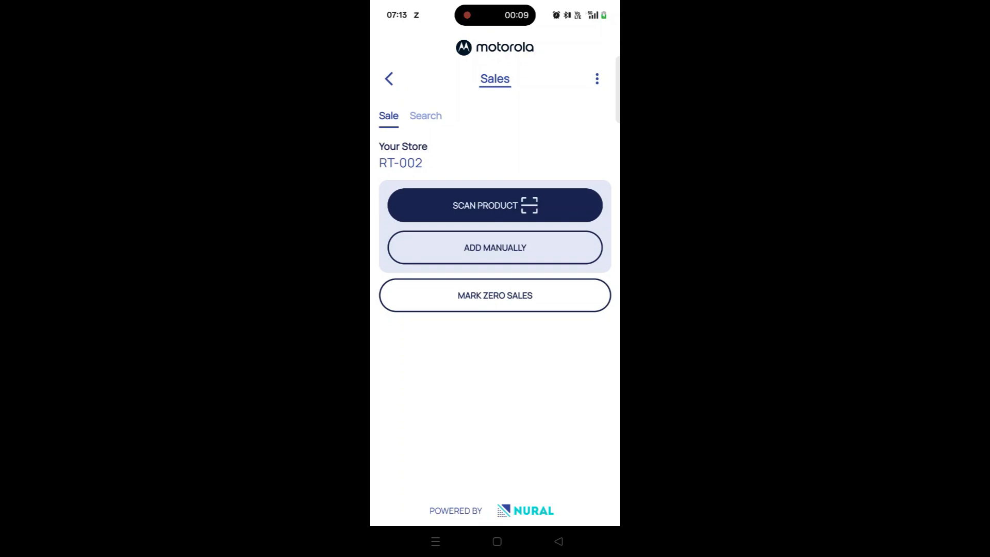
{"action": "left_click", "coordinate": [494, 247]}
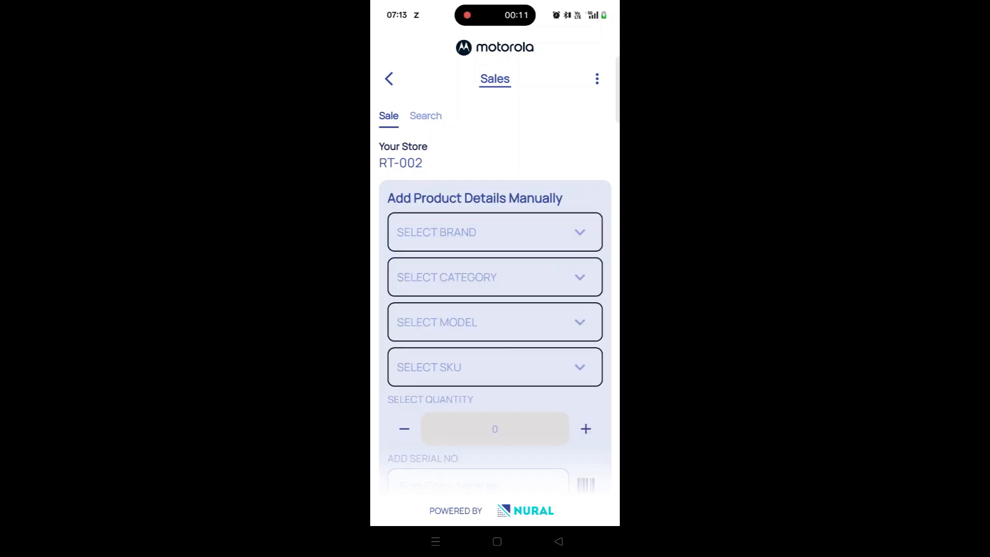
{"action": "left_click", "coordinate": [494, 232]}
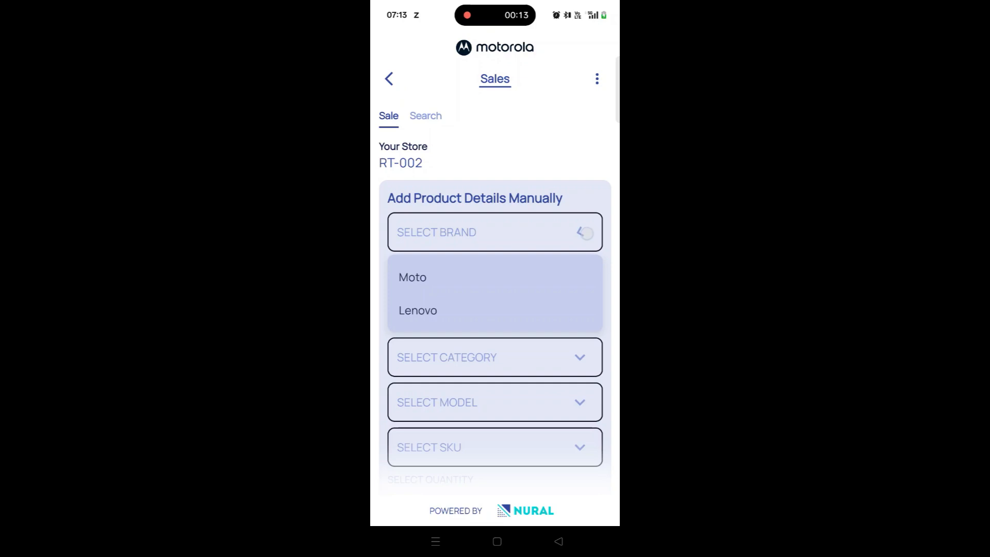
{"action": "left_click", "coordinate": [412, 278]}
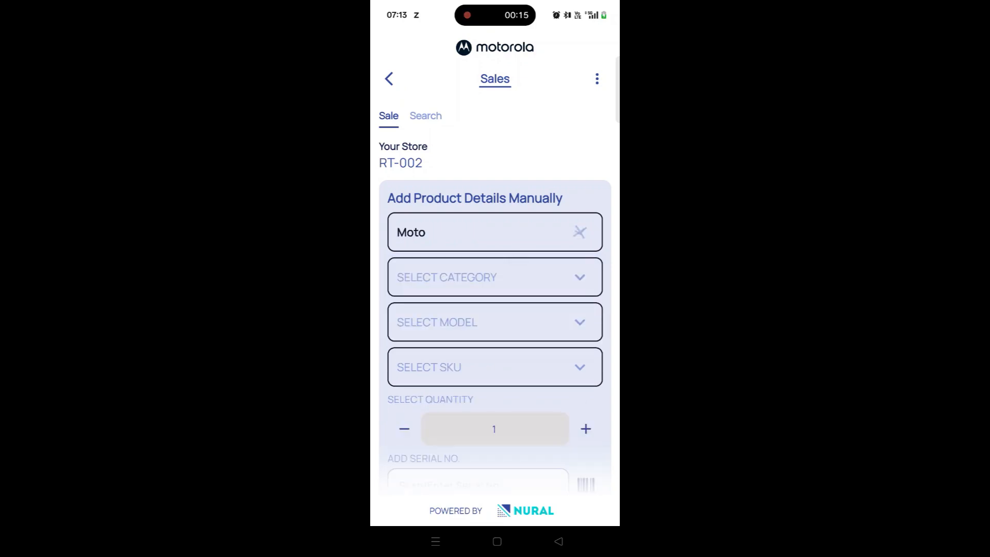
{"action": "left_click", "coordinate": [494, 277]}
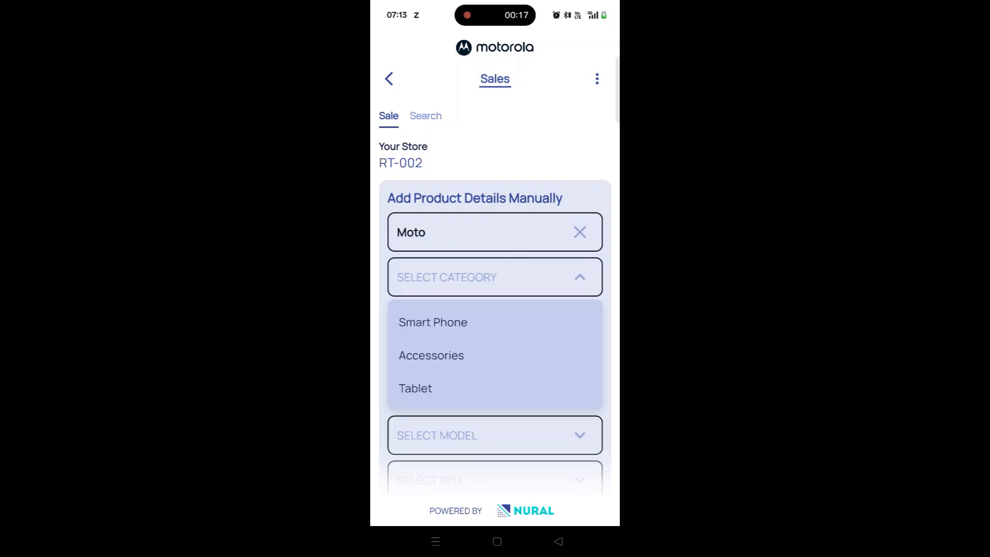
{"action": "left_click", "coordinate": [433, 321]}
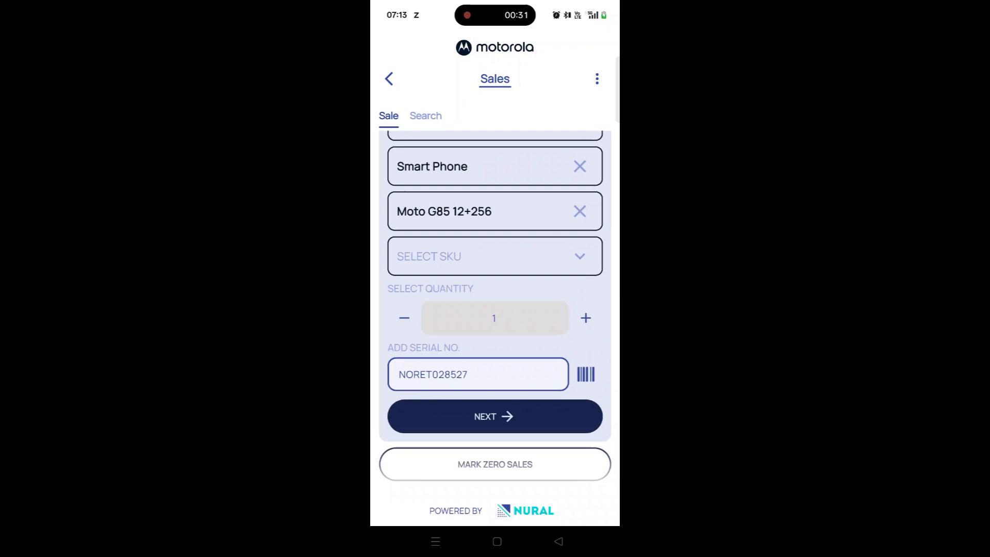
{"action": "left_click", "coordinate": [494, 416]}
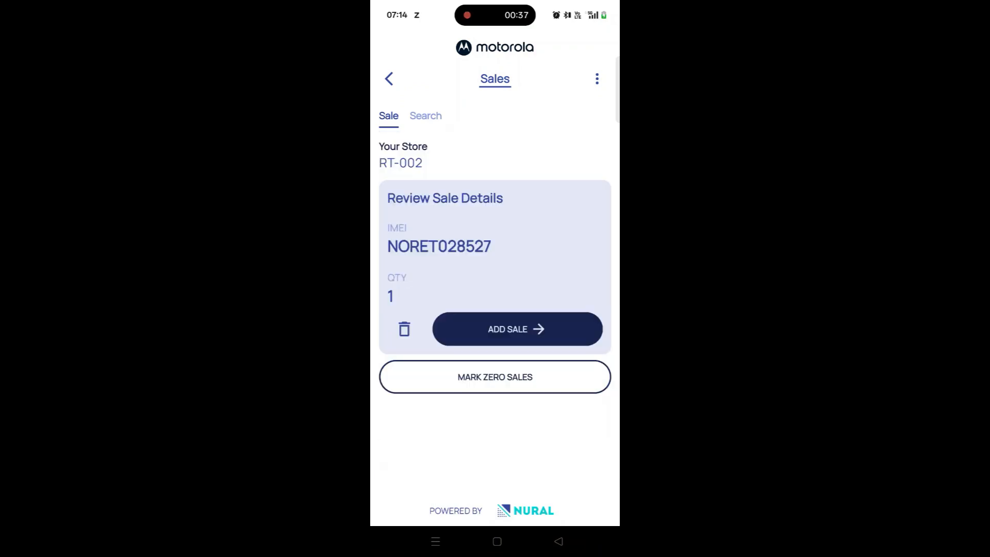
{"action": "left_click", "coordinate": [517, 329]}
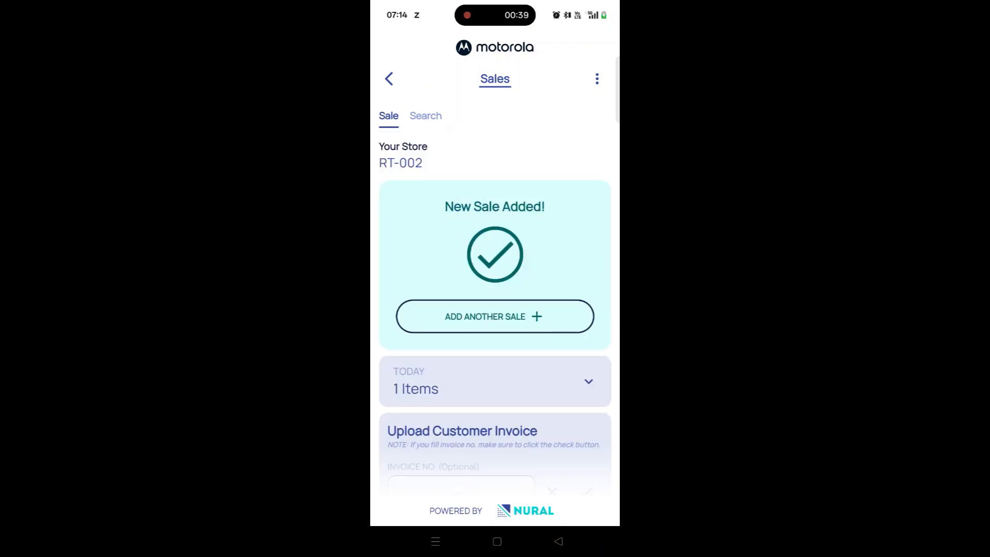
{"action": "scroll", "scroll_direction": "down", "scroll_amount": 3}
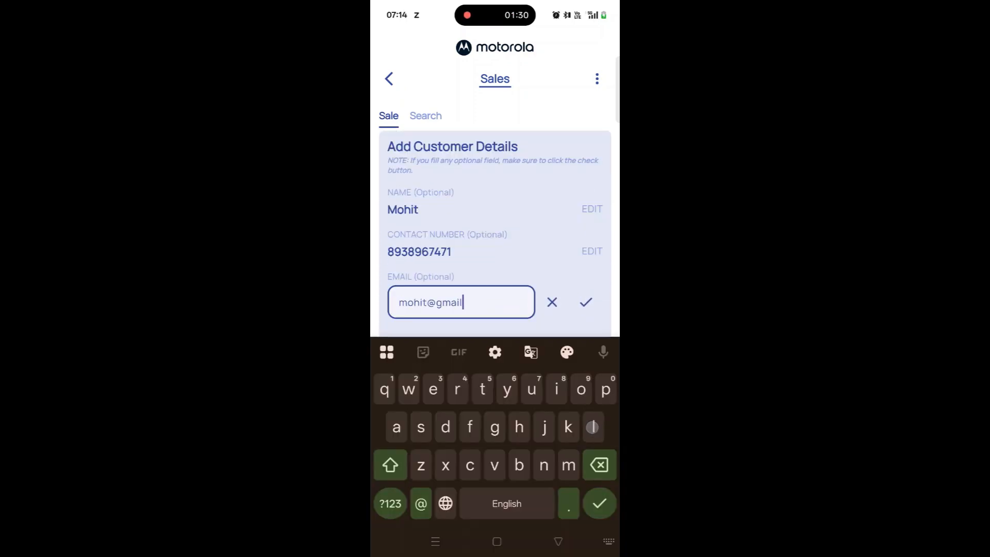
- Complete the customer email ending in '.com', save it and submit all sales
{"action": "type", "text": ".com"}
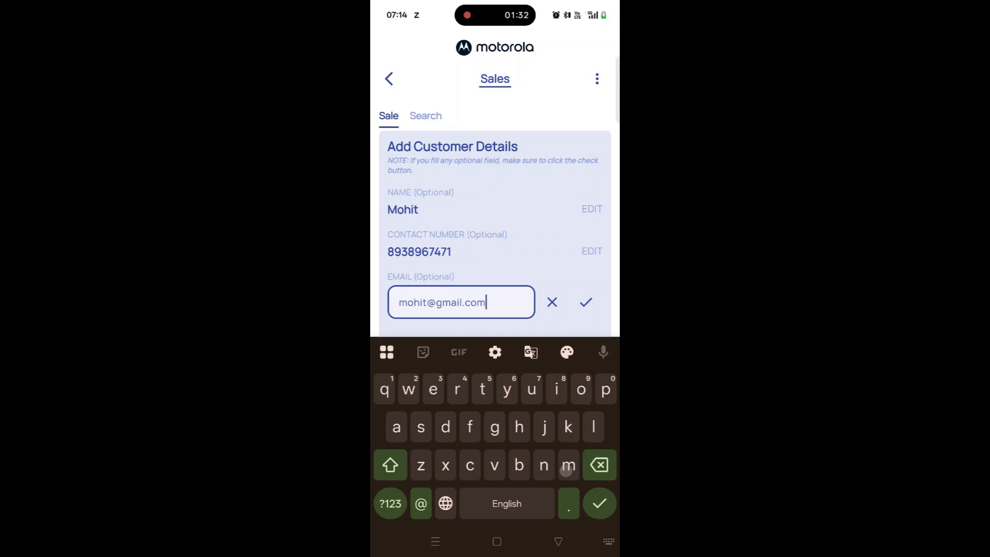
{"action": "left_click", "coordinate": [585, 303]}
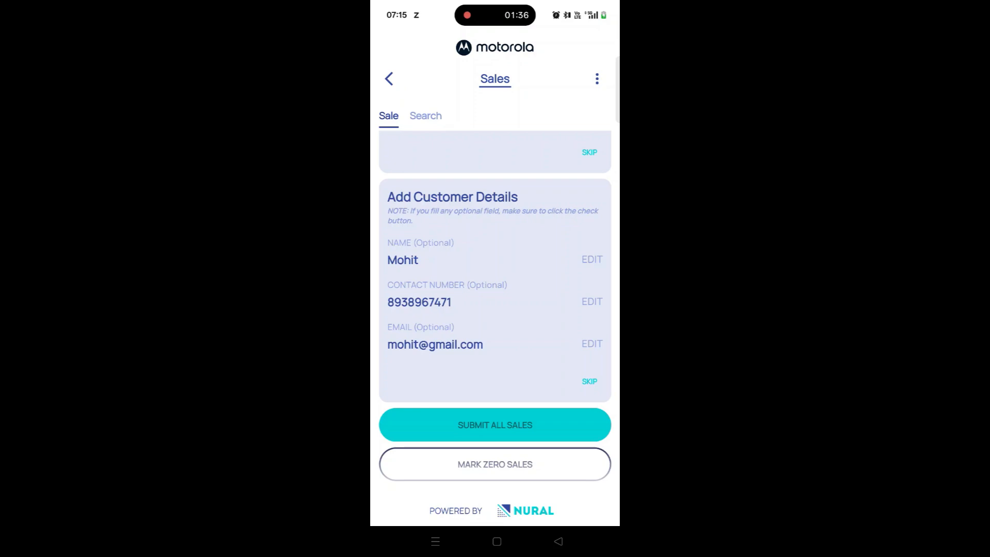
{"action": "left_click", "coordinate": [495, 424]}
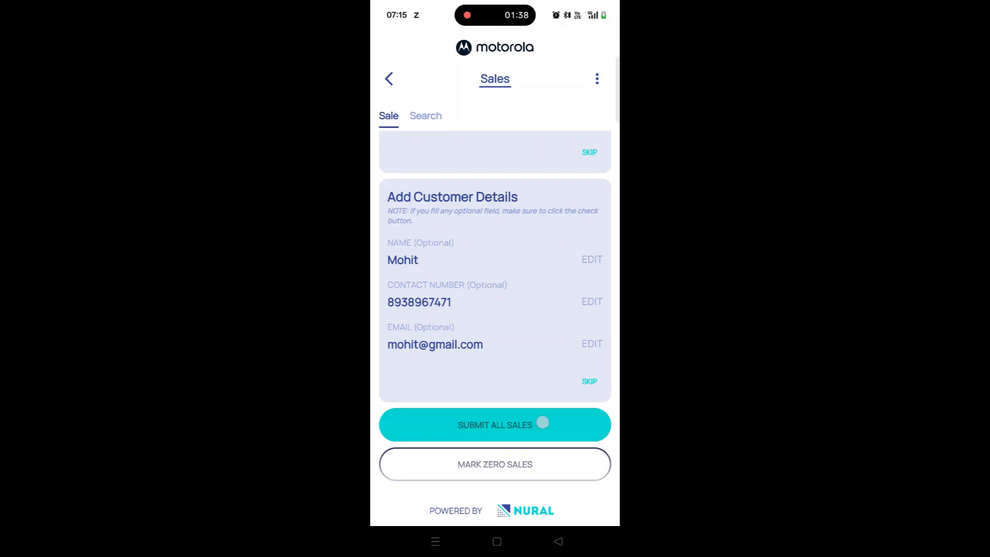
{"action": "left_click", "coordinate": [494, 424]}
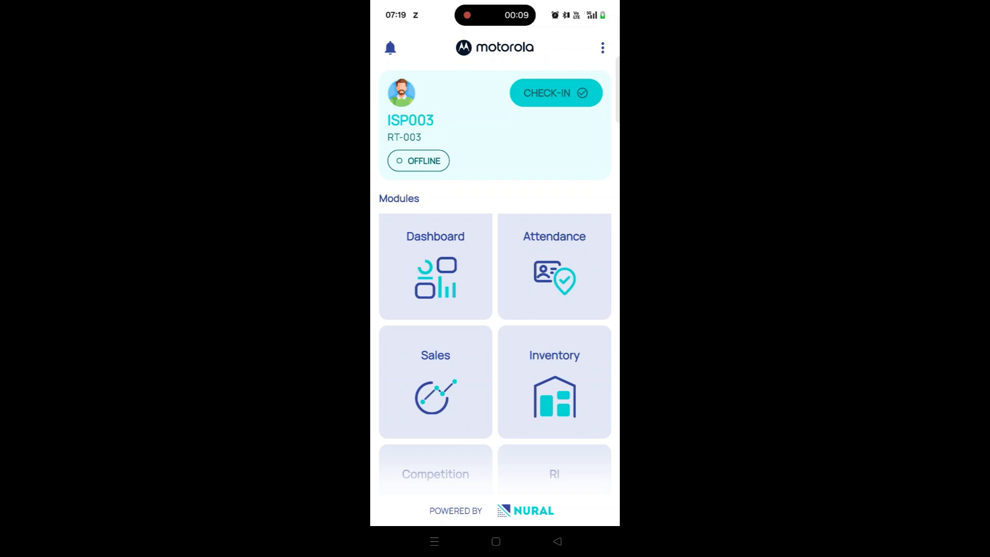
- Mark today as zero sales for the store, confirm with 'Yes, I'm sure', and return home
{"action": "left_click", "coordinate": [435, 382]}
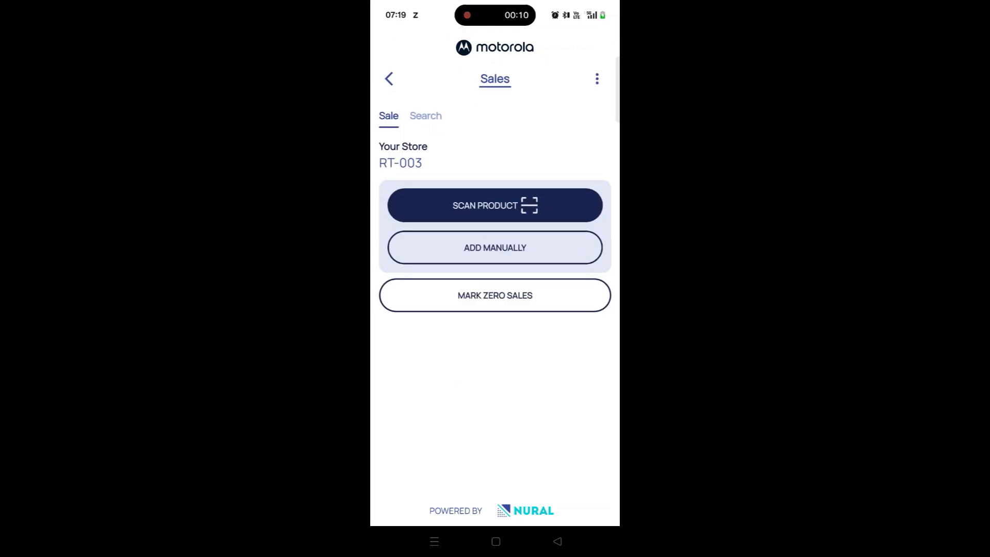
{"action": "left_click", "coordinate": [494, 295]}
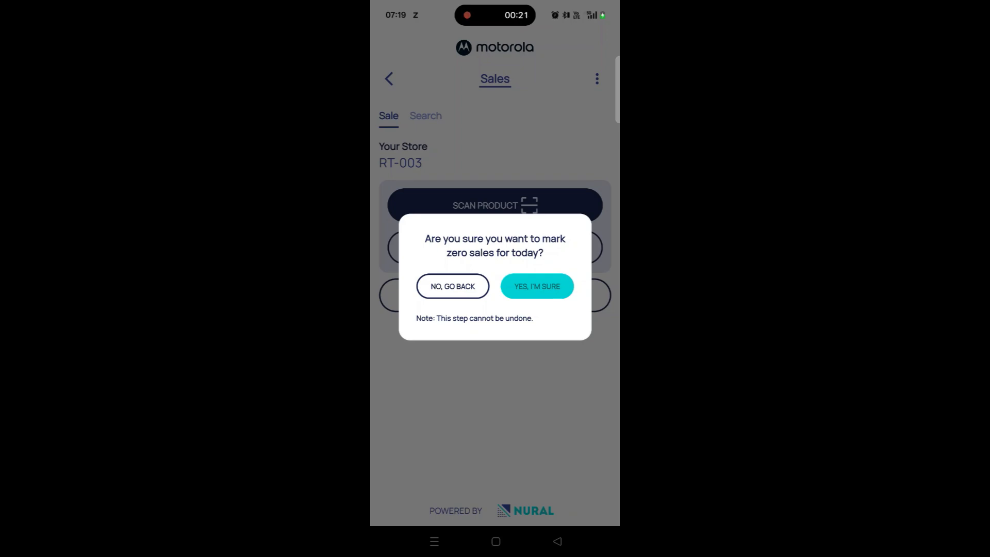
{"action": "left_click", "coordinate": [536, 285]}
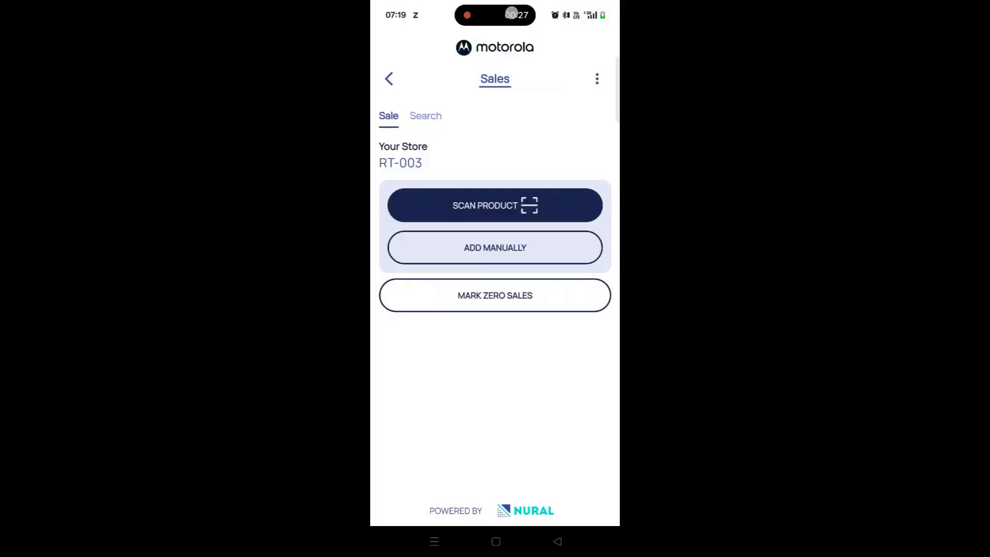
{"action": "left_click", "coordinate": [389, 79]}
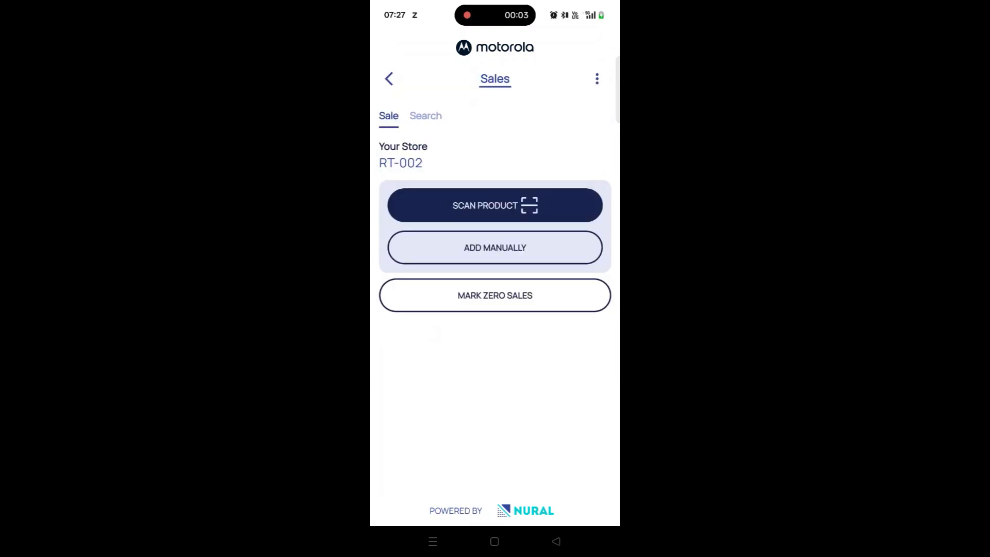
- Search past sales for brand Moto, category Smart Phone, 01-Jul to 16-Jul-2025
{"action": "left_click", "coordinate": [425, 115]}
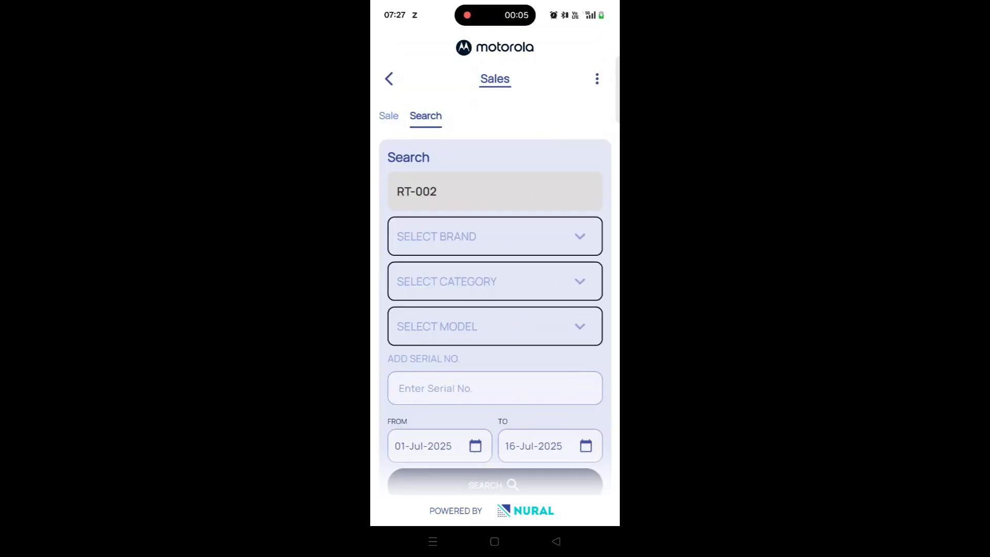
{"action": "left_click", "coordinate": [494, 236]}
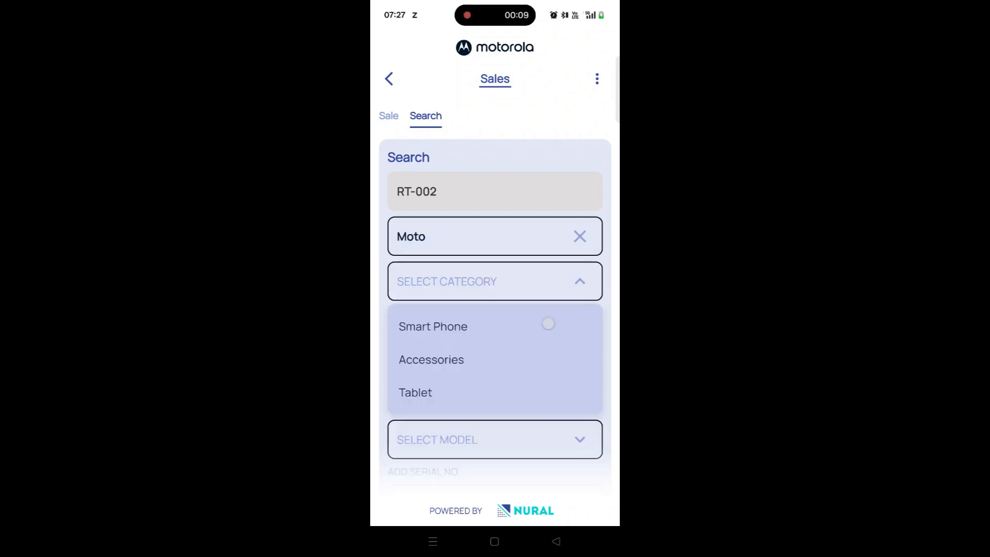
{"action": "left_click", "coordinate": [432, 326]}
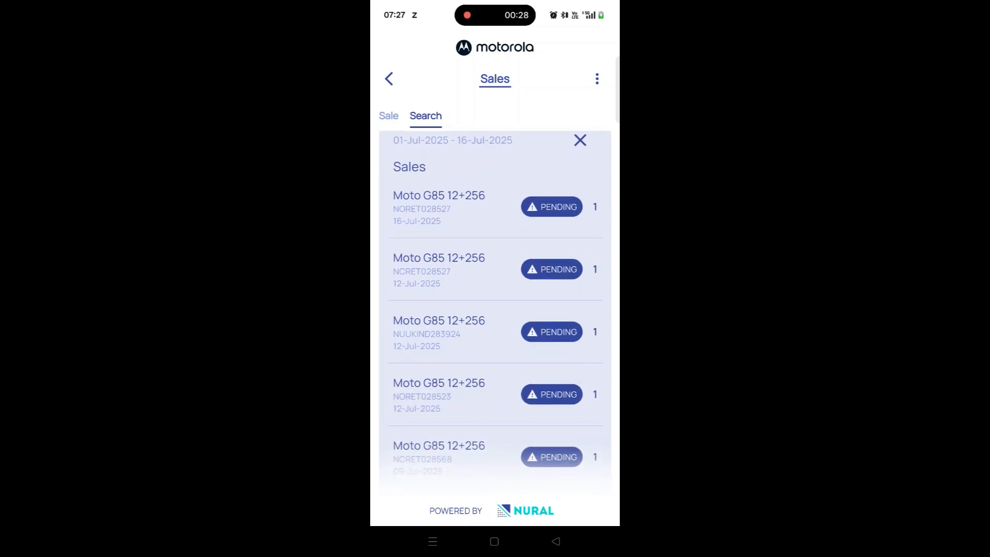
- Scroll to the activated Moto G85 entries from 04 to 08-Jul-2025, then return home
{"action": "scroll", "scroll_direction": "down", "scroll_amount": 3}
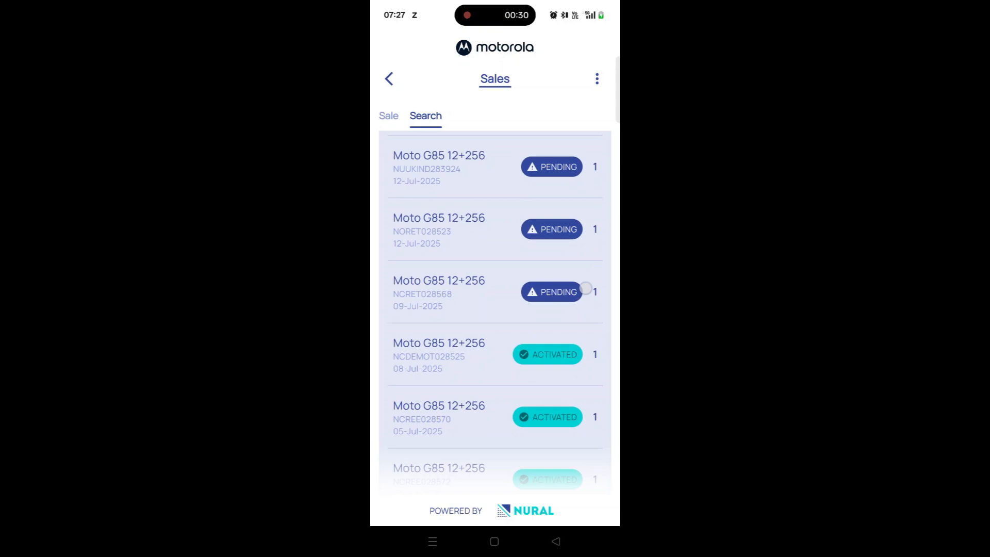
{"action": "scroll", "scroll_direction": "down", "scroll_amount": 3}
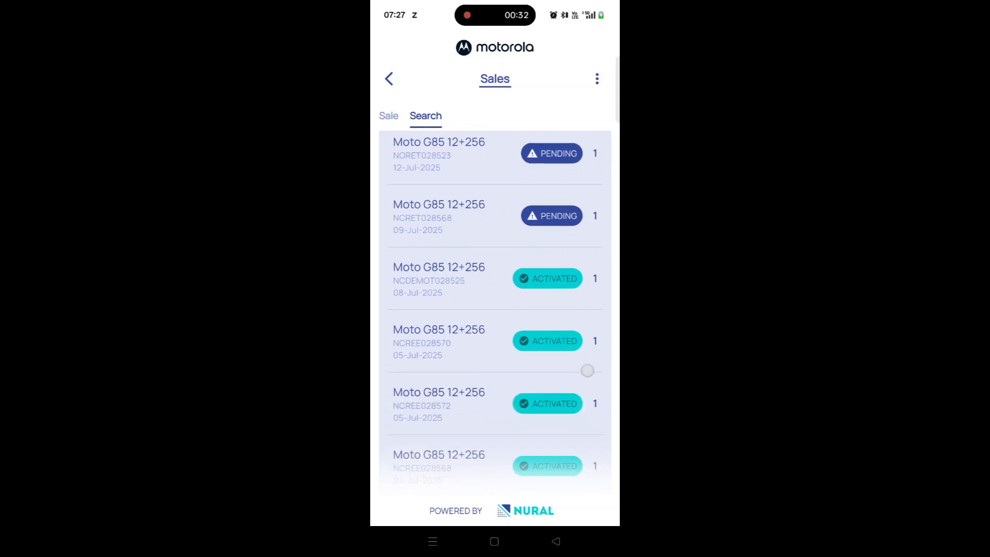
{"action": "scroll", "scroll_direction": "down", "scroll_amount": 3}
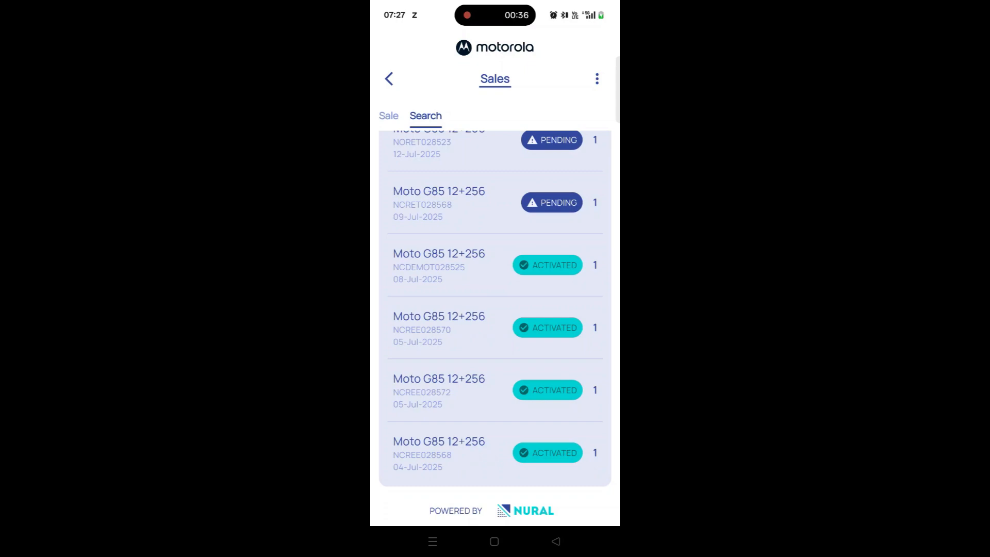
{"action": "left_click", "coordinate": [389, 79]}
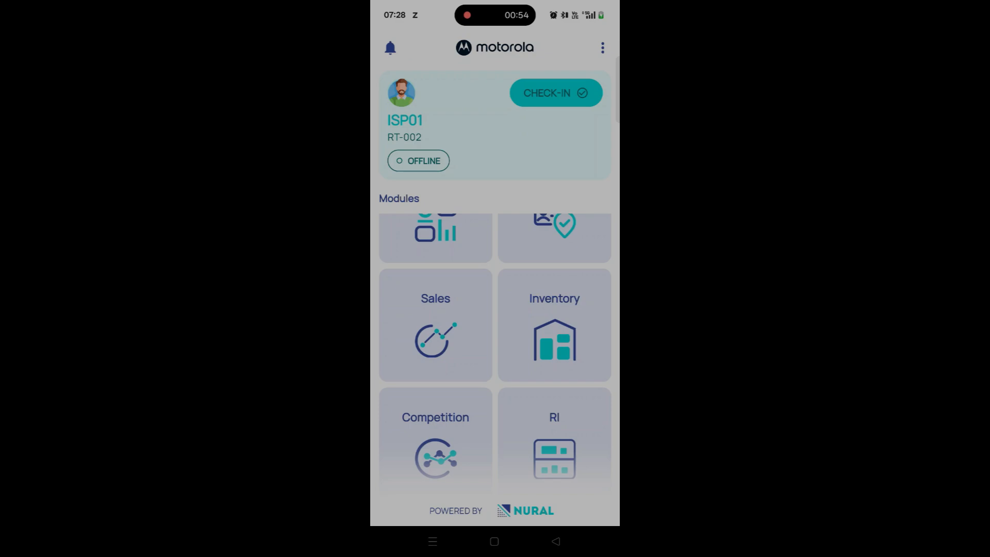